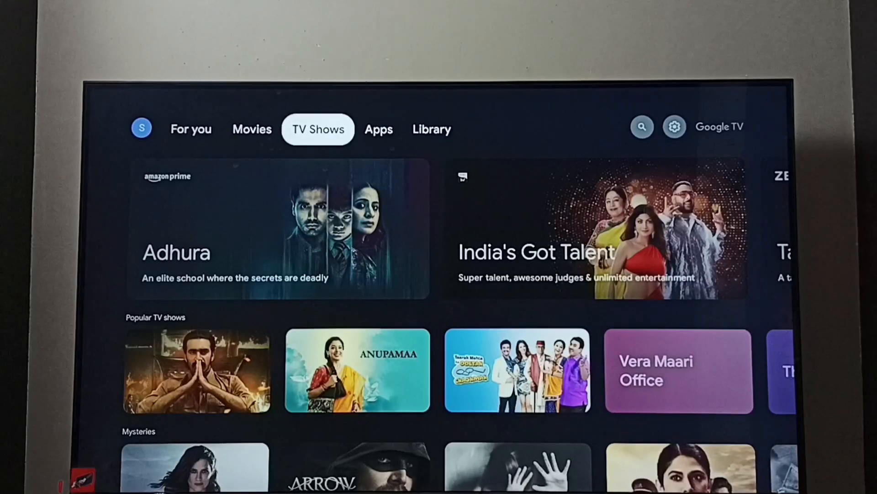
Open the TV's Display & Sound settings to view the 1080p 60Hz resolution.
click(379, 129)
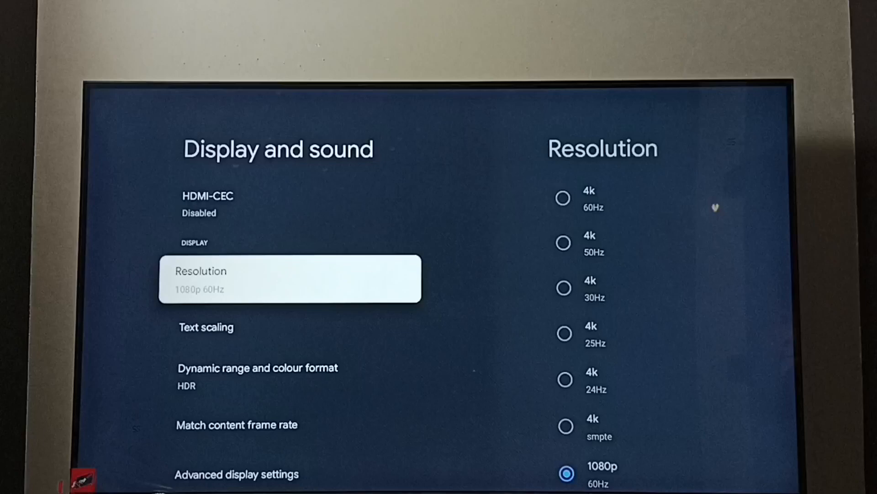
Browse the list of available display resolutions.
click(290, 279)
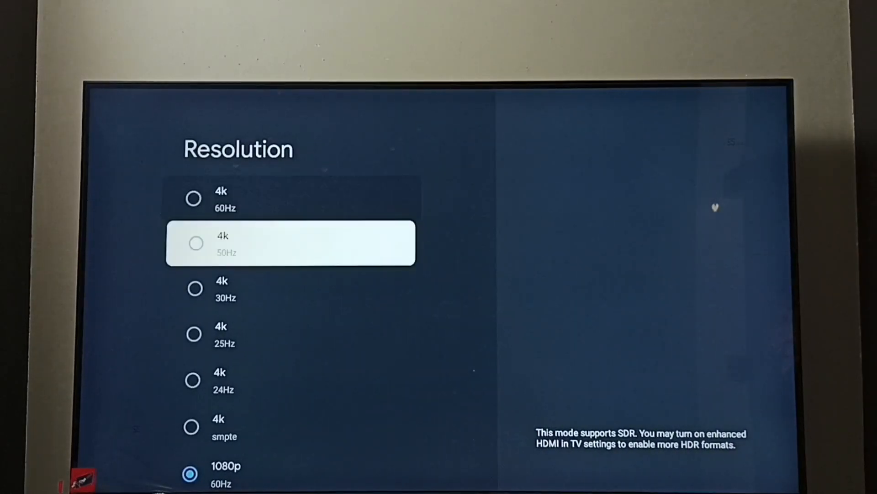
scroll(down, 3)
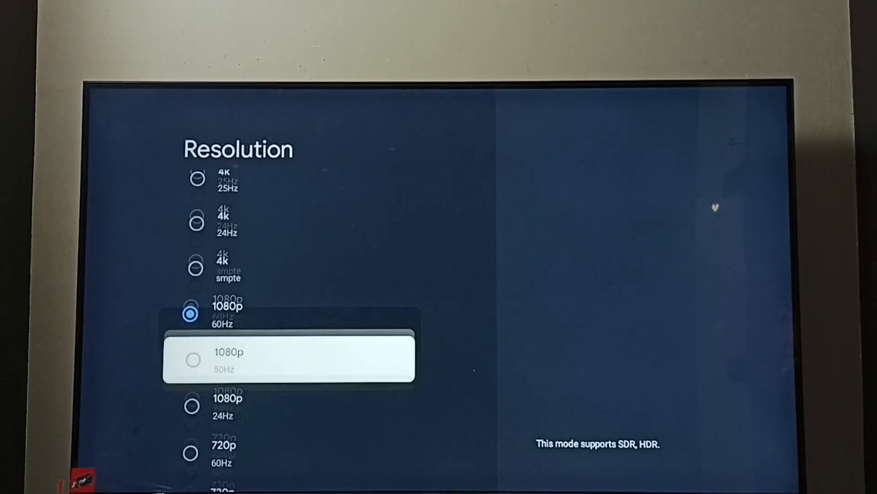
scroll(down, 3)
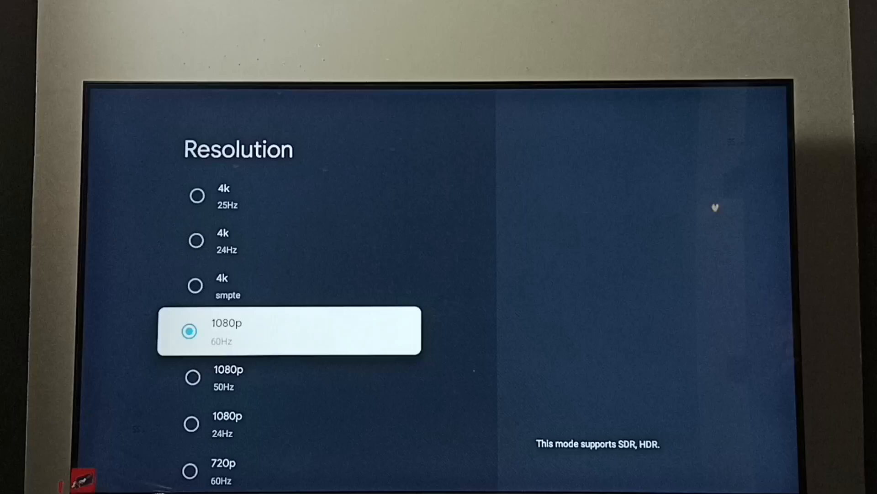
scroll(up, 3)
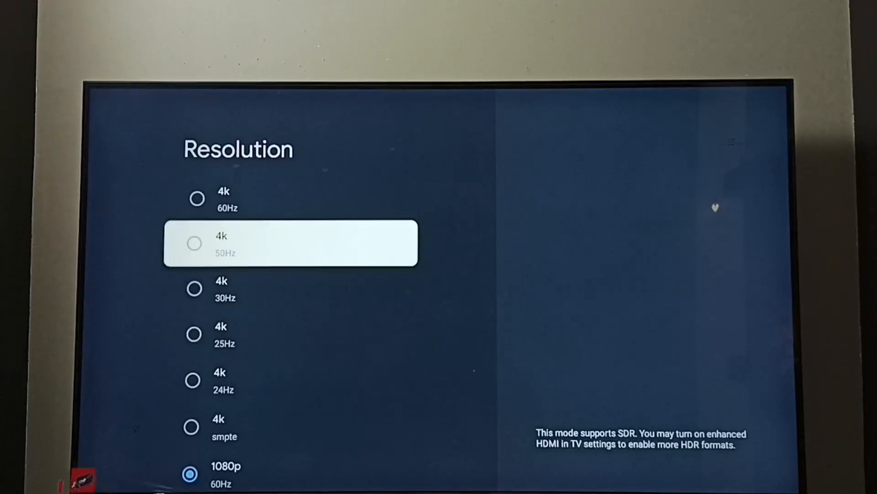
Select 4K 50Hz and confirm keeping the new resolution.
click(290, 243)
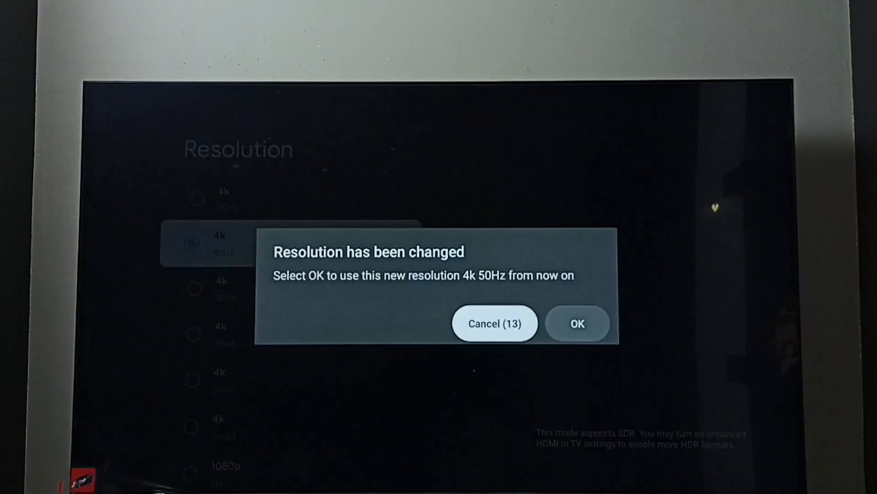
click(577, 324)
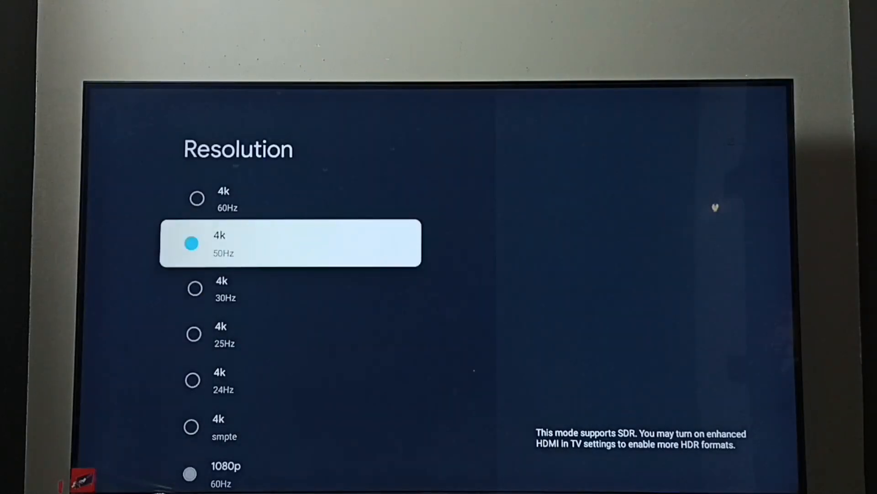
click(192, 243)
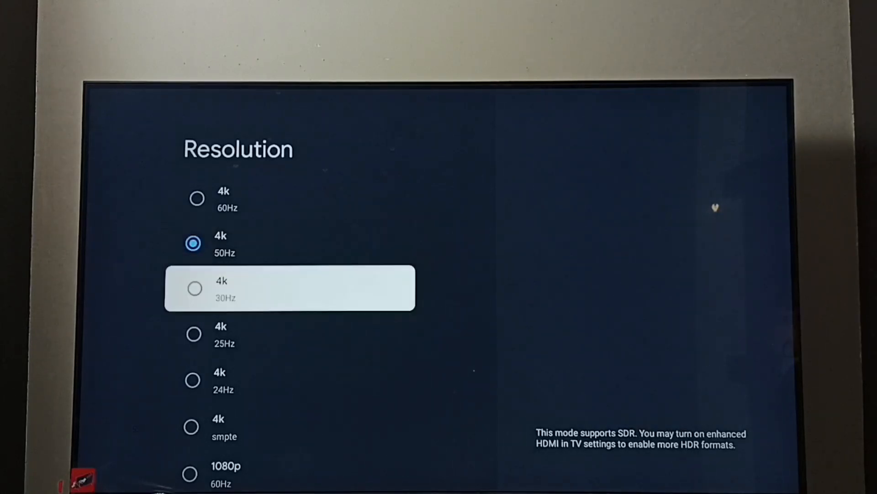
Select 1080p 60Hz from the resolution list and confirm keeping it.
scroll(down, 3)
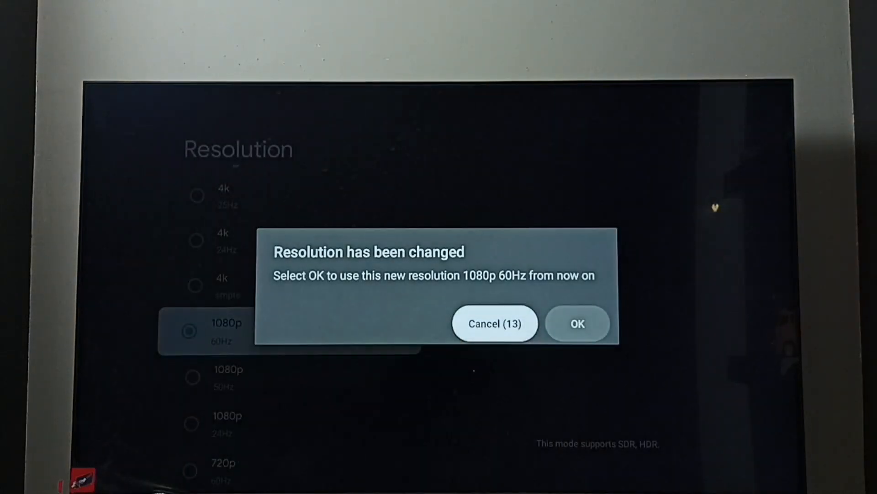
click(578, 323)
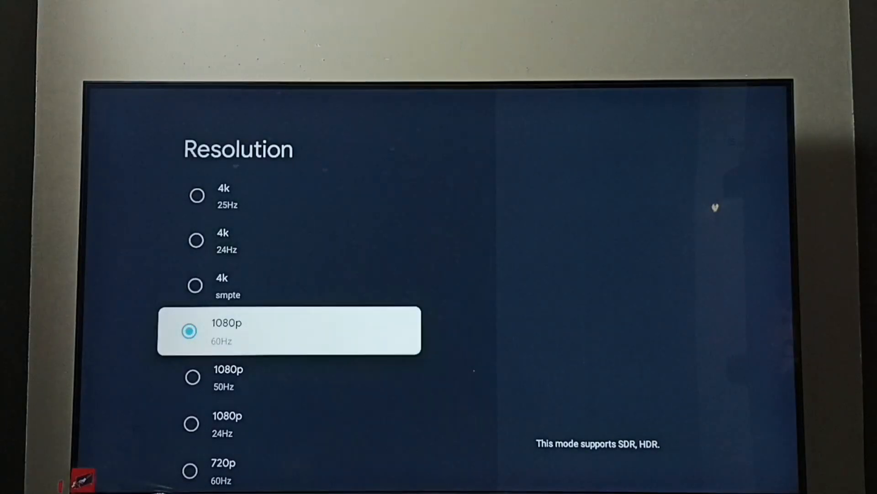